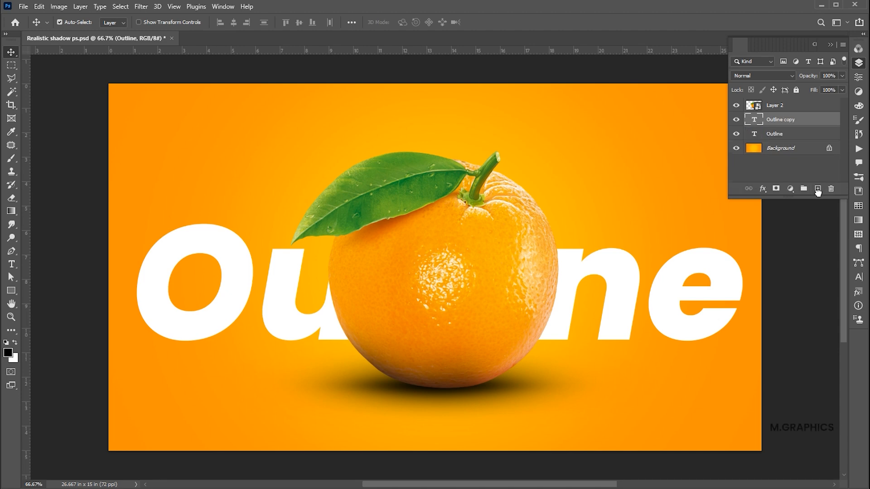
Place the Outline copy layer above Layer 2 so the white text covers the orange.
left_click(788, 119)
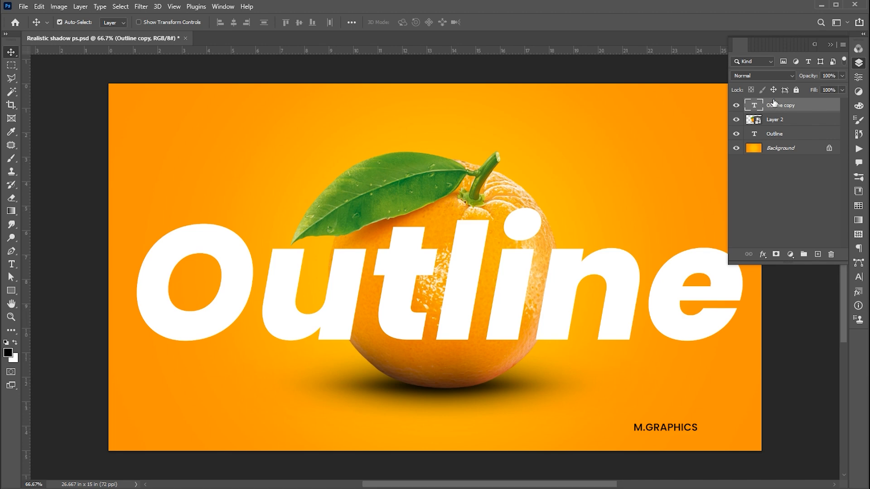
In Blending Options, hide the fill and add a white stroke positioned inside the letters at 60%.
right_click(780, 106)
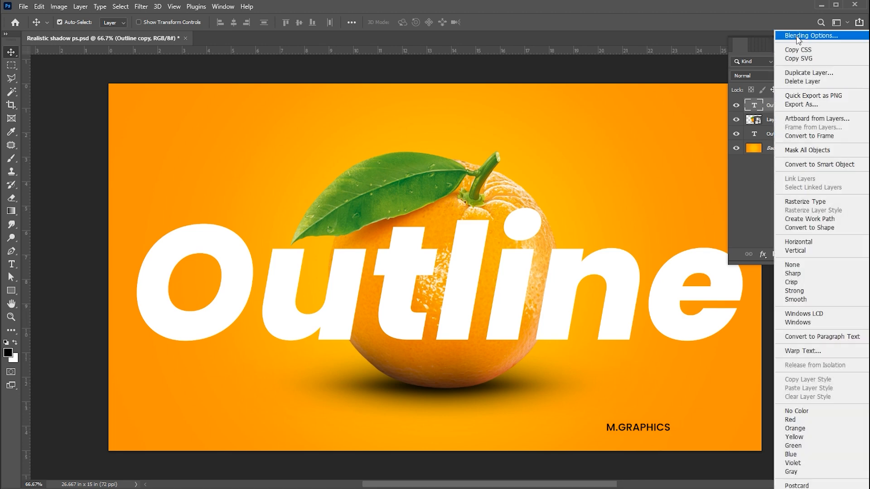
left_click(809, 35)
type("0")
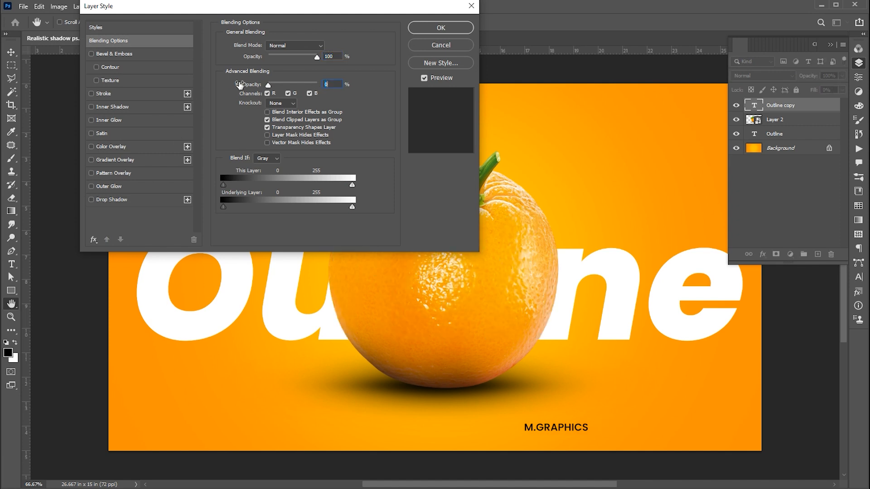
left_click(91, 93)
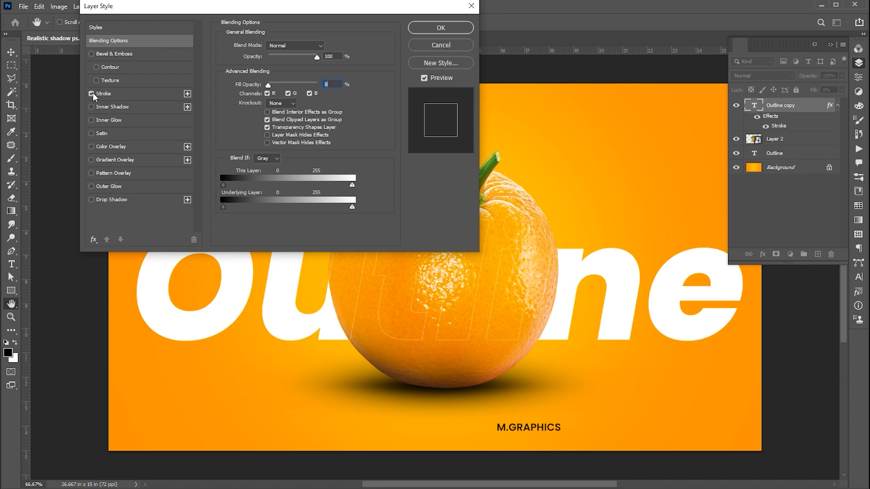
left_click(103, 93)
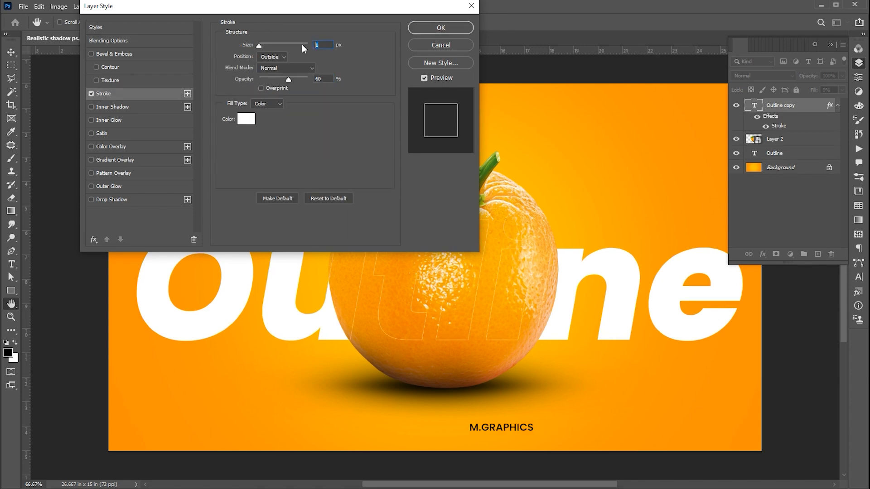
left_click(271, 56)
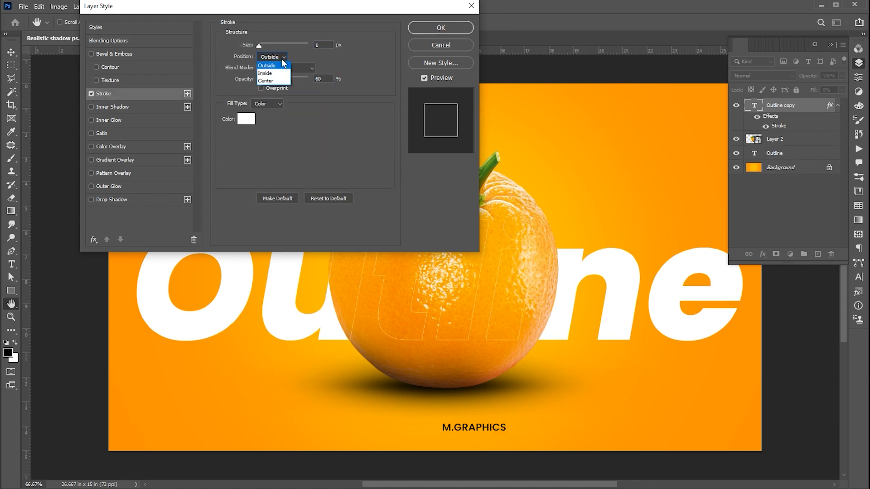
left_click(264, 73)
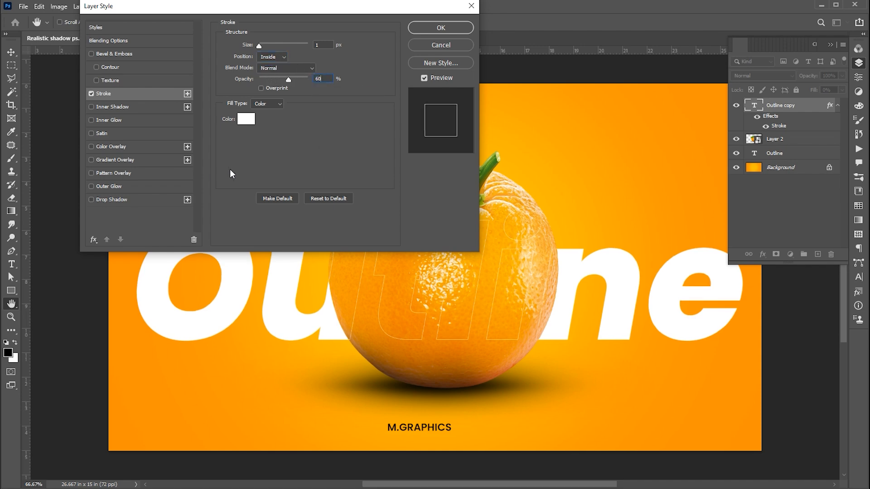
Add a subtle white Inner Glow of about 16 px in Screen mode at 75% and apply the layer style.
left_click(92, 119)
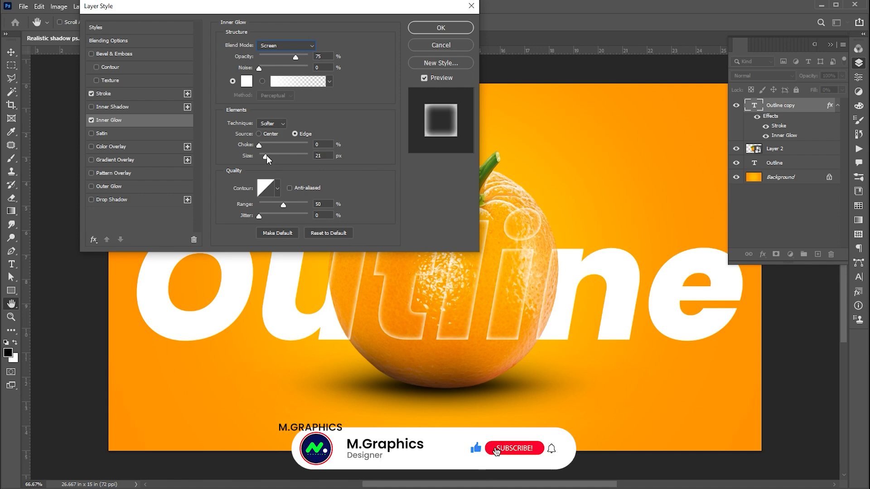
left_click_drag(267, 159, 287, 160)
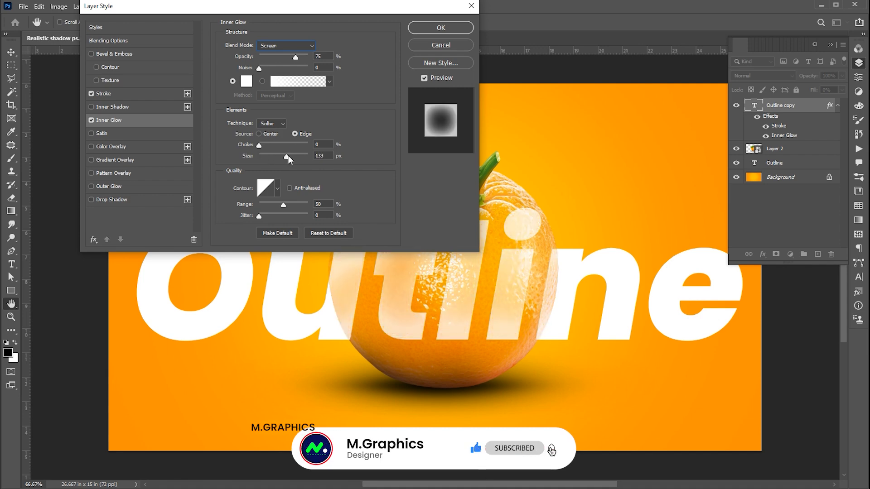
left_click_drag(287, 155, 266, 160)
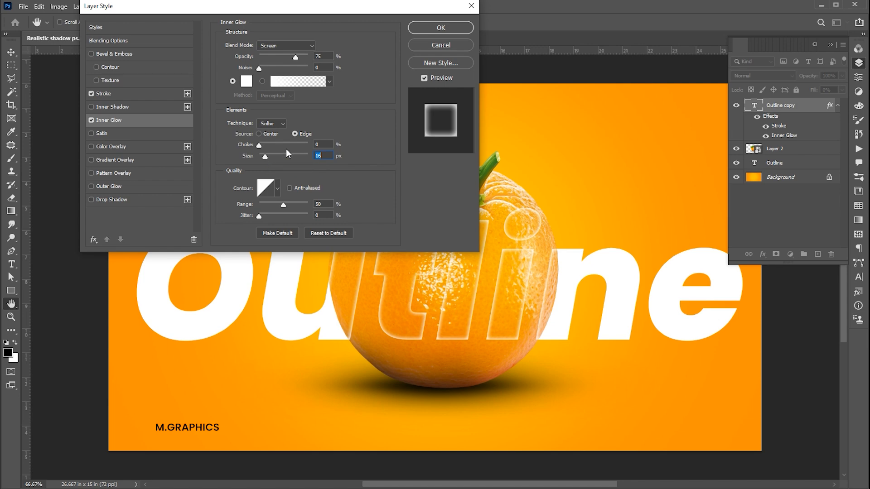
left_click(440, 28)
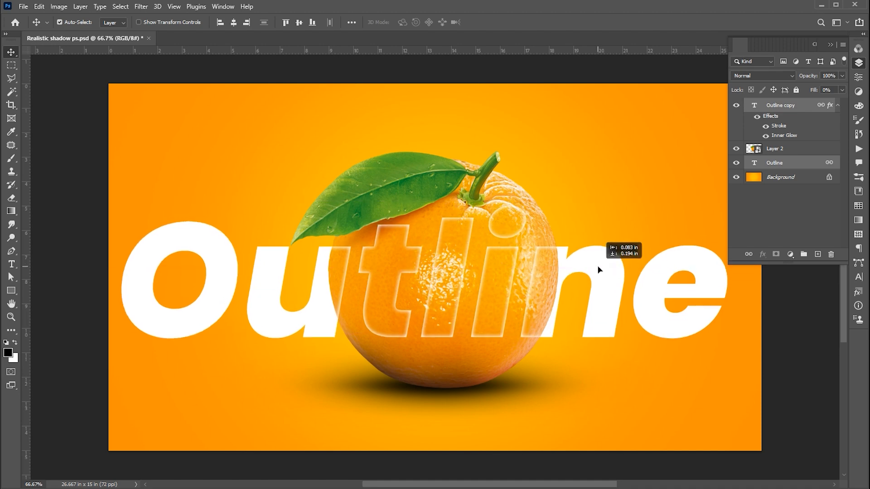
Show the Character panel, which lists the current Poppins typeface.
left_click(858, 278)
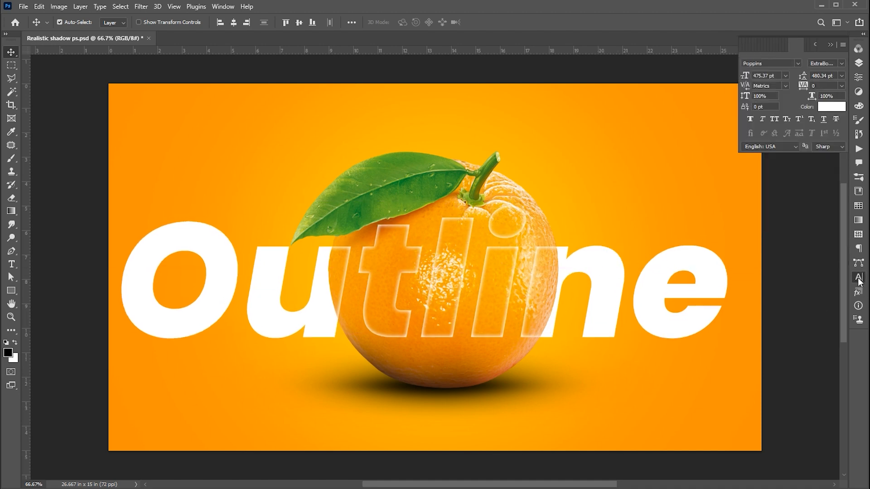
Search 'times new' and set the Outline text to Times New Roman Bold, then begin transforming it.
type("times new")
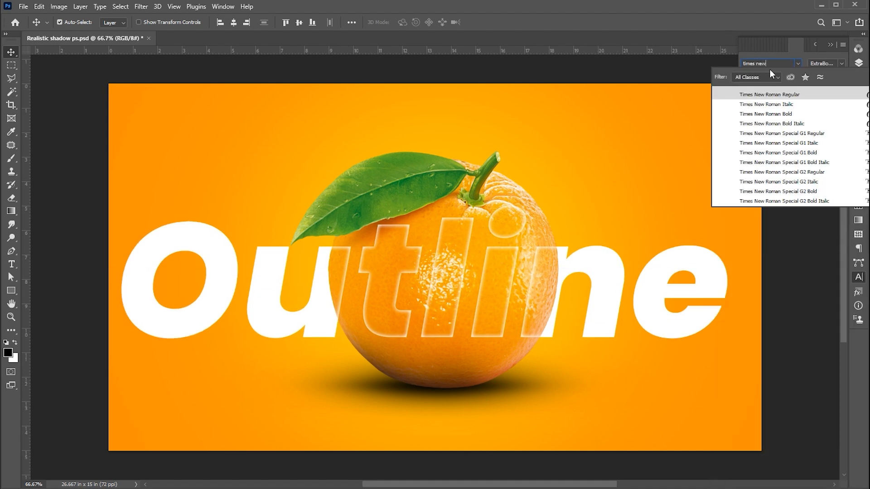
type("Poppins")
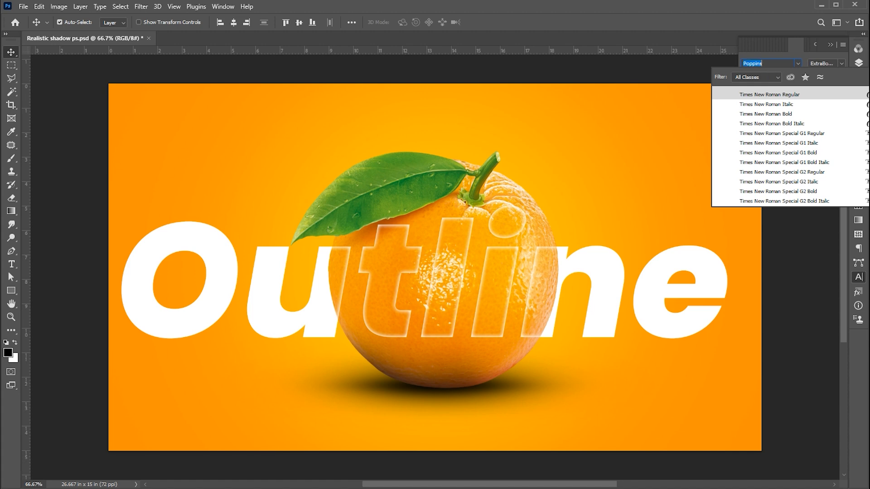
left_click(769, 93)
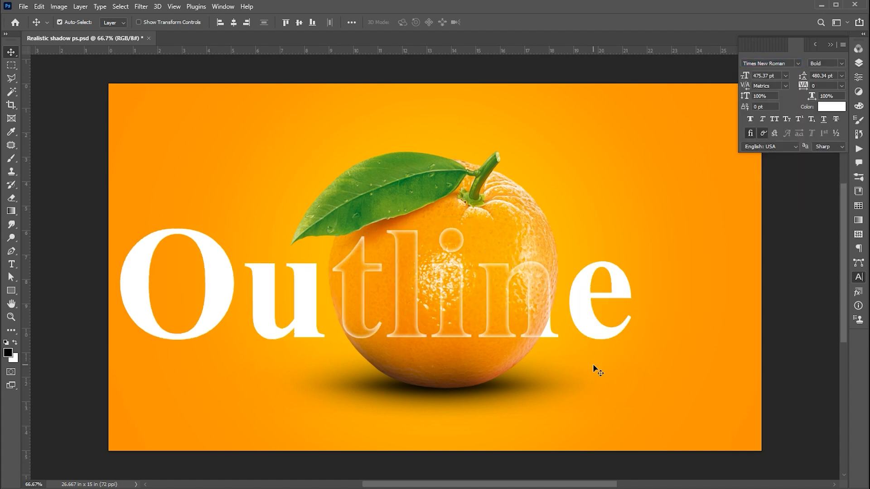
key("ctrl+t")
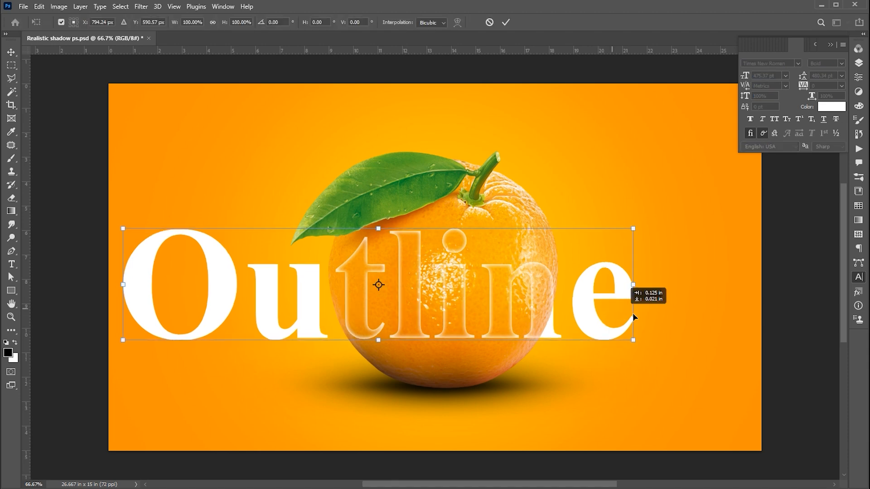